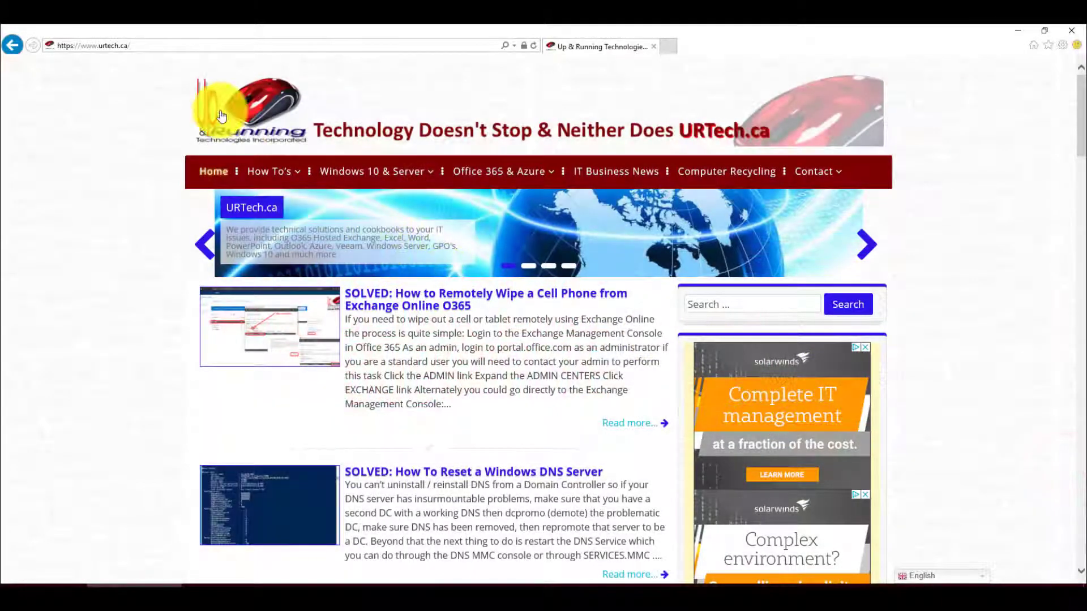
pyautogui.moveTo(184, 42)
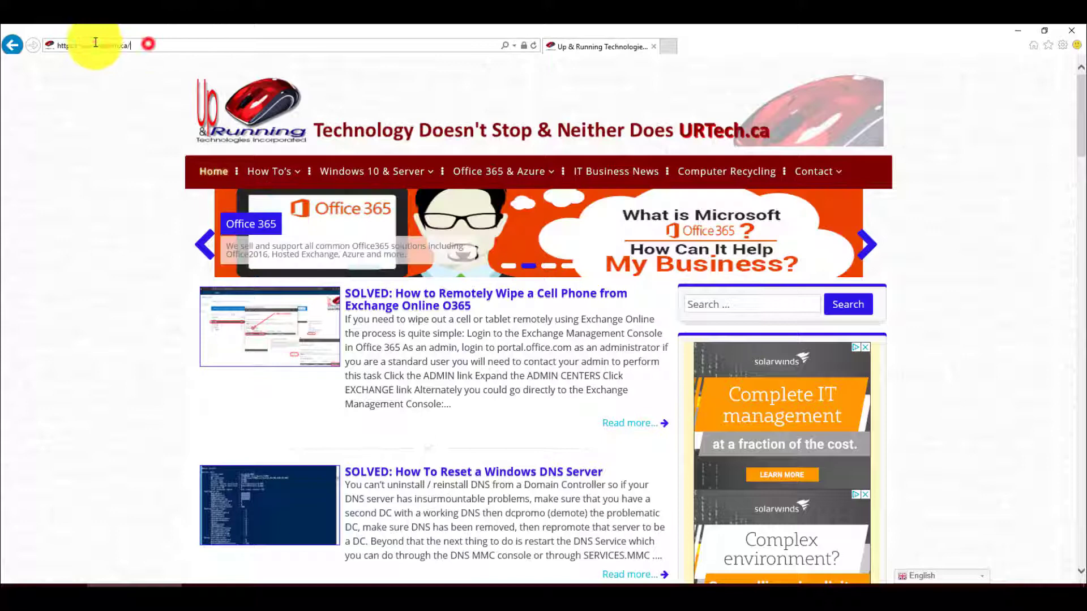
pyautogui.click(97, 45)
pyautogui.write('http://10.100.96.75/')
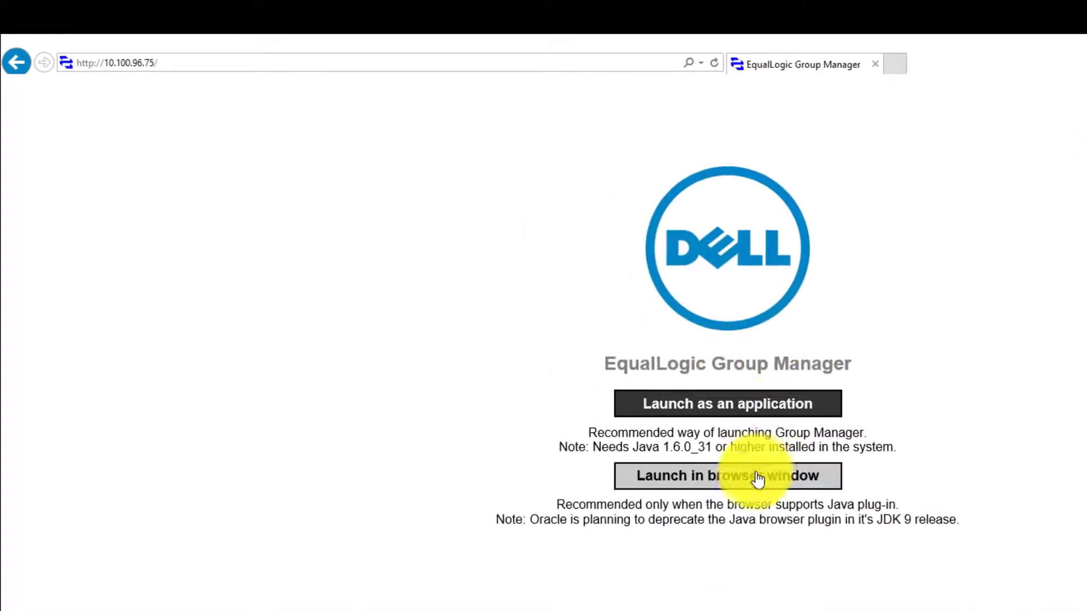
pyautogui.click(727, 475)
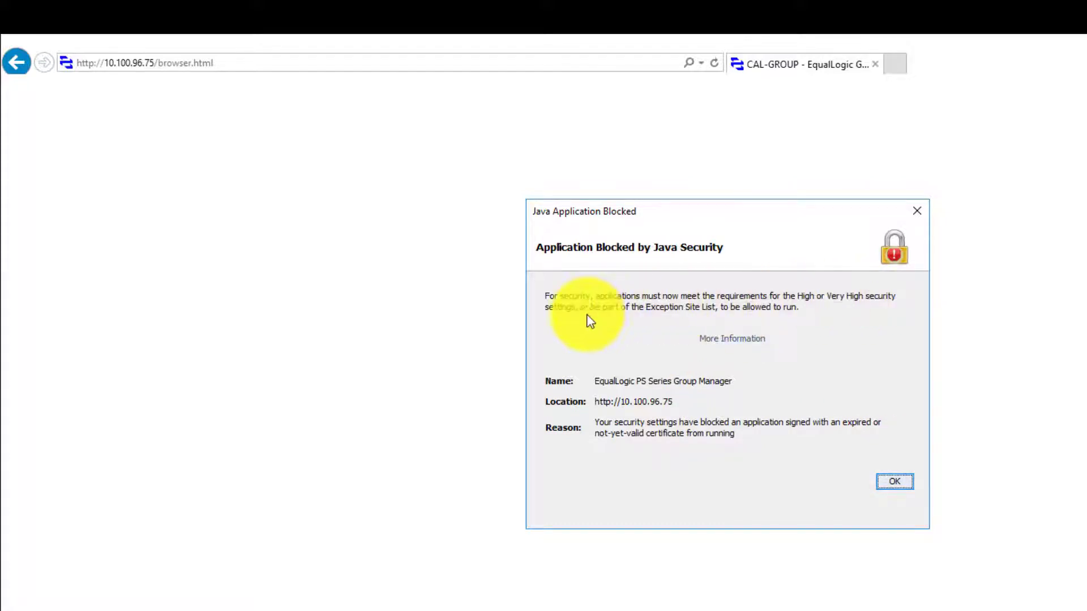
pyautogui.moveTo(680, 409)
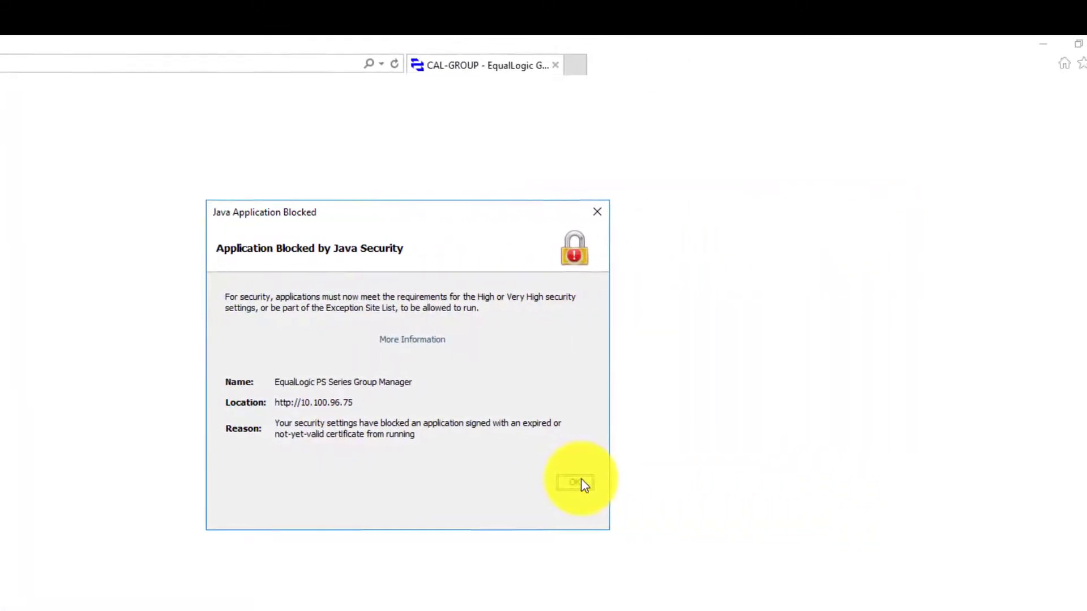
# Step: Acknowledge the 'Java Application Blocked' notice and start a search for Java settings
pyautogui.click(574, 482)
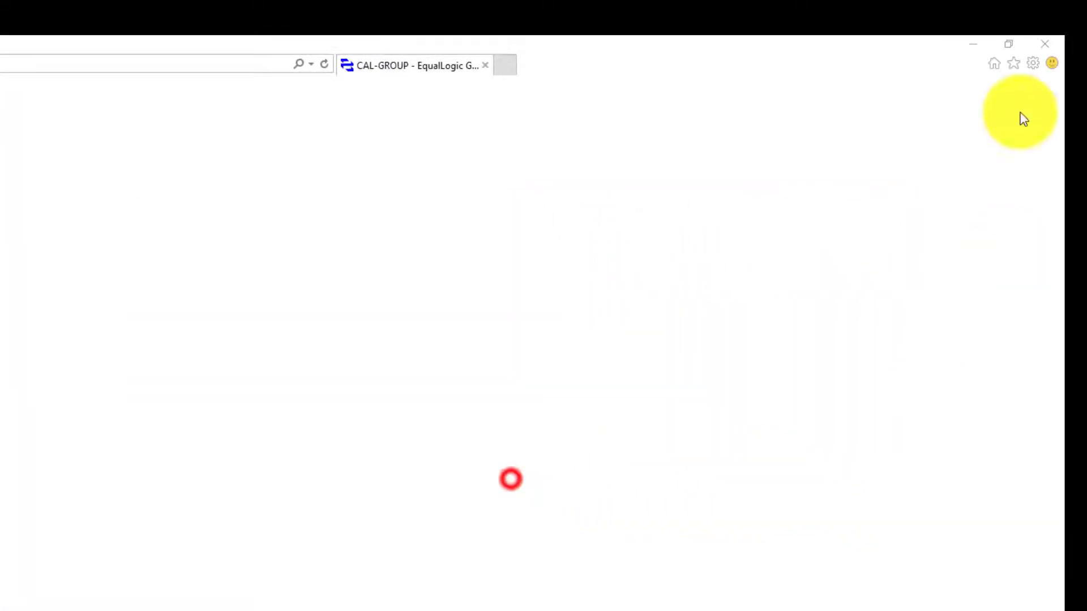
pyautogui.click(1032, 64)
pyautogui.write('java')
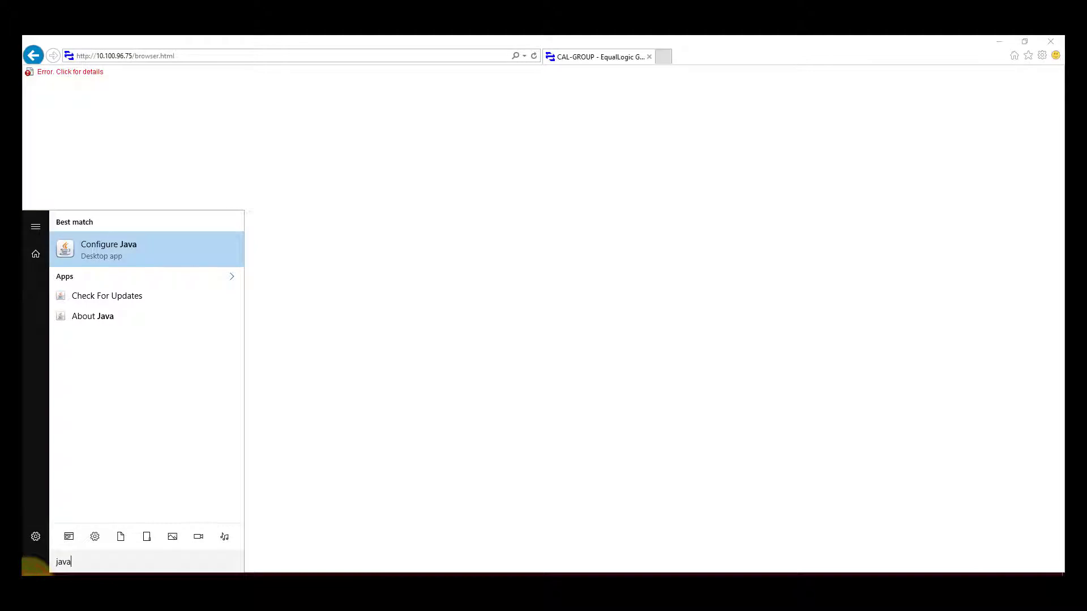
# Step: Launch Configure Java and reach Edit Site List under the Security settings
pyautogui.click(109, 249)
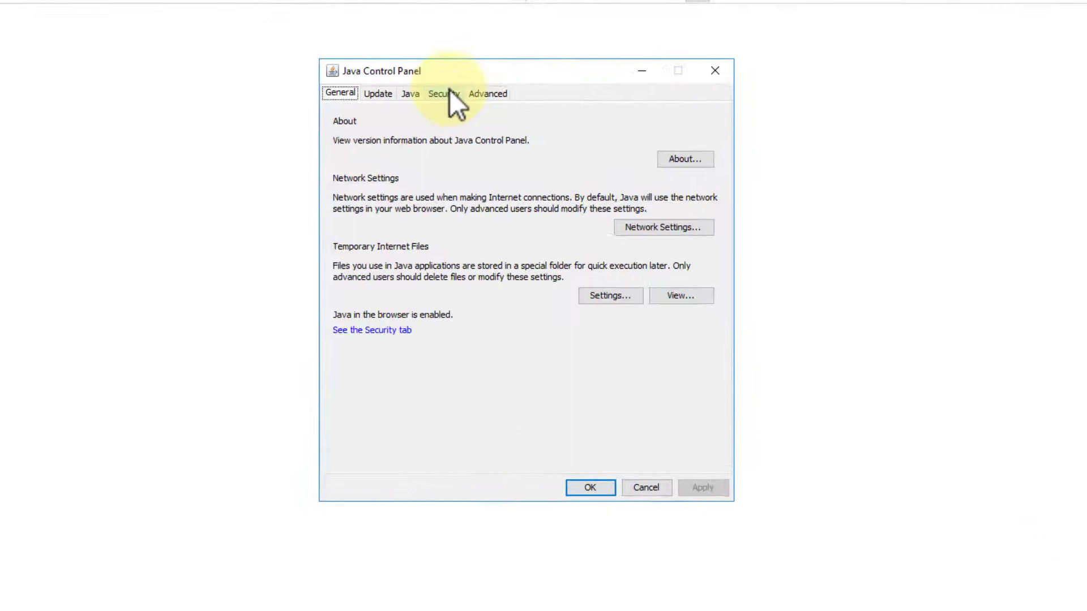
pyautogui.click(443, 94)
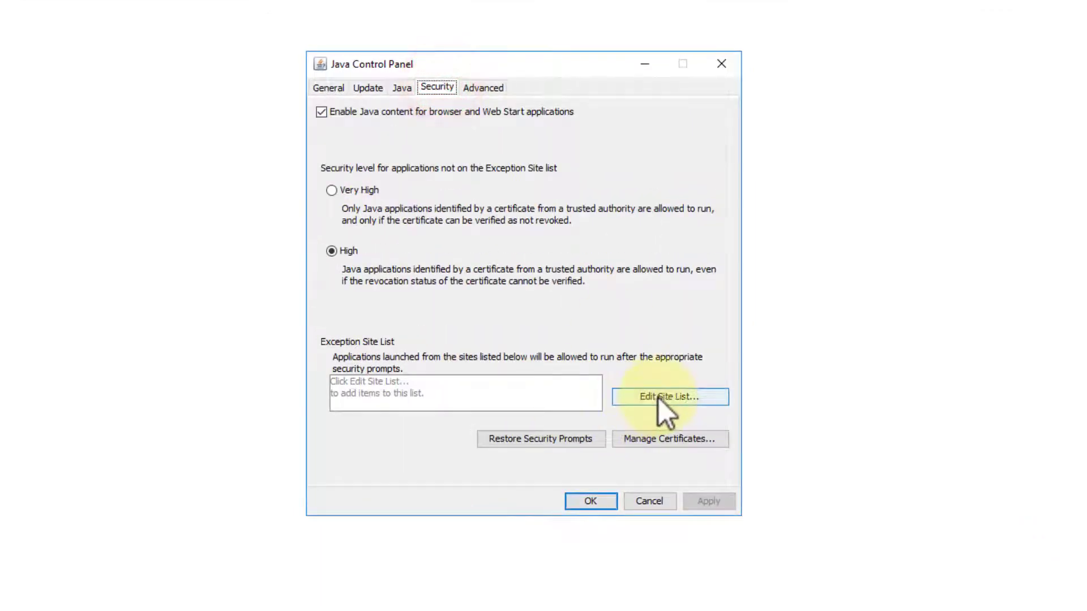
pyautogui.click(669, 397)
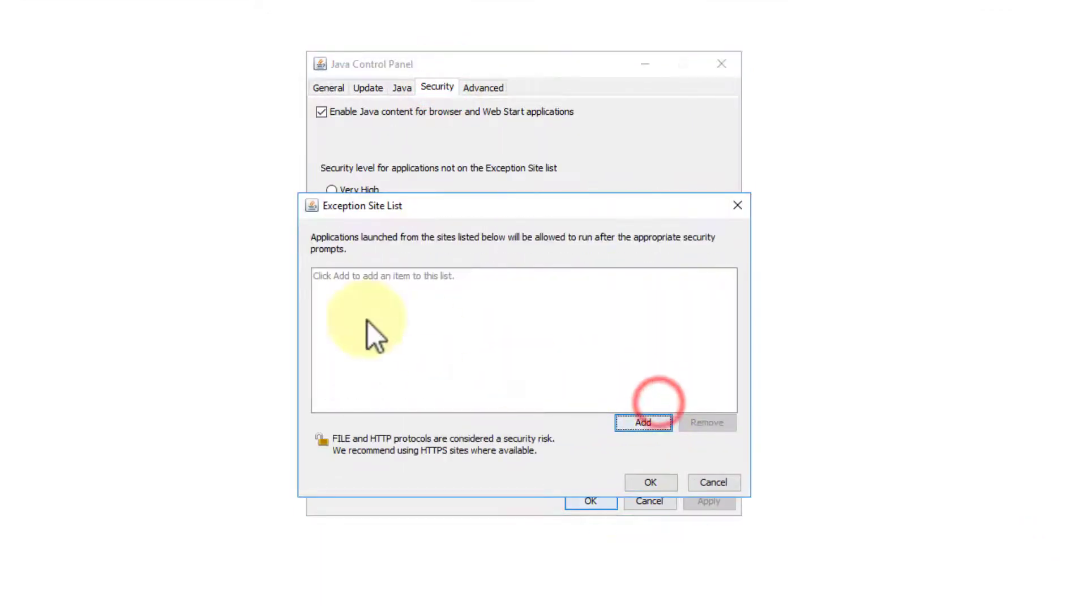
pyautogui.click(643, 423)
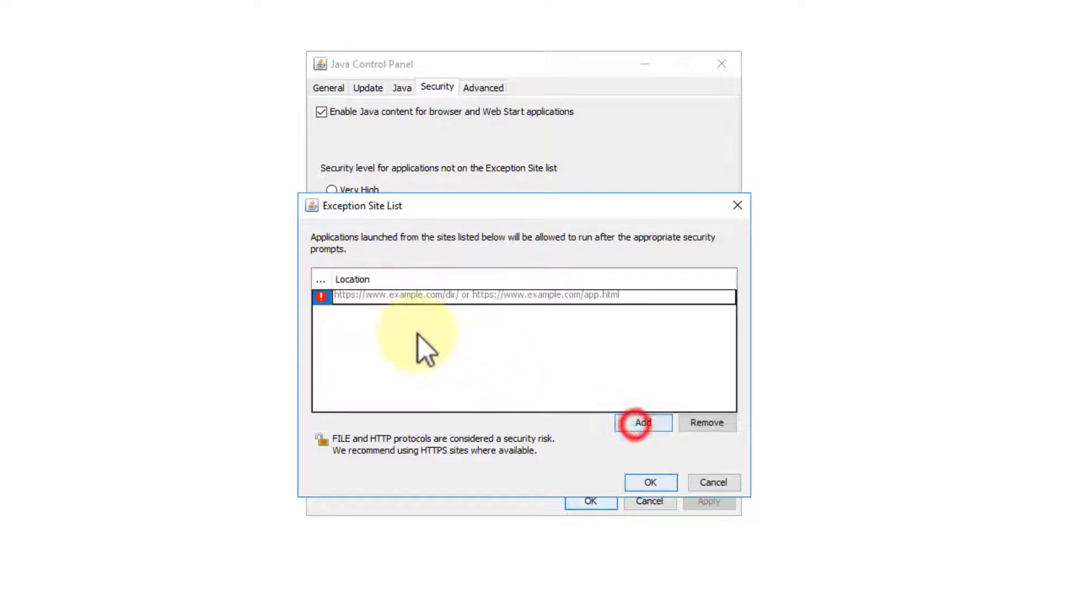
pyautogui.write('http')
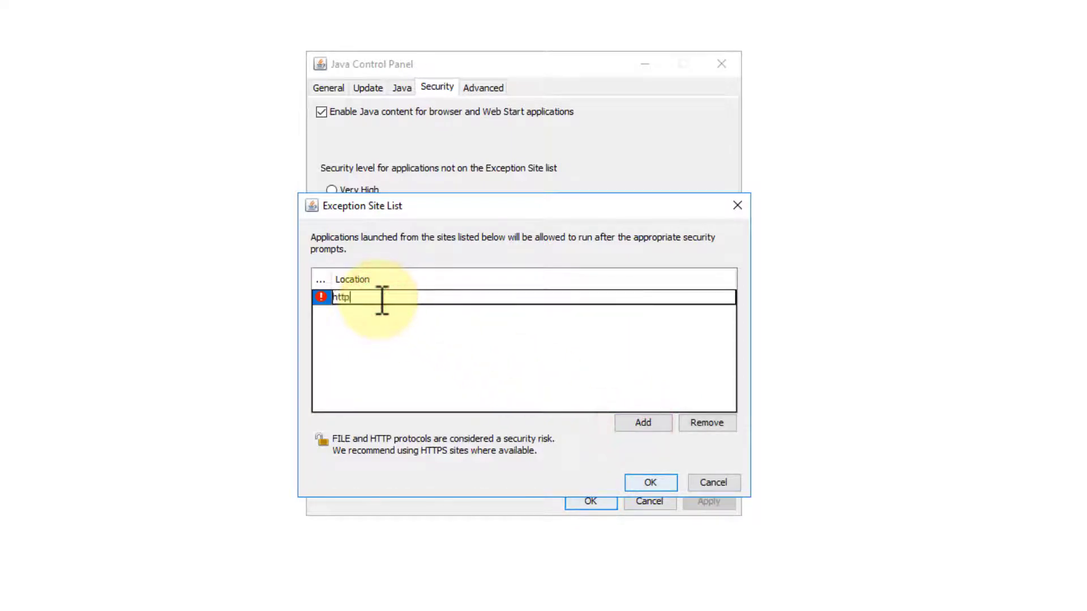
pyautogui.write('://10.100.96.75')
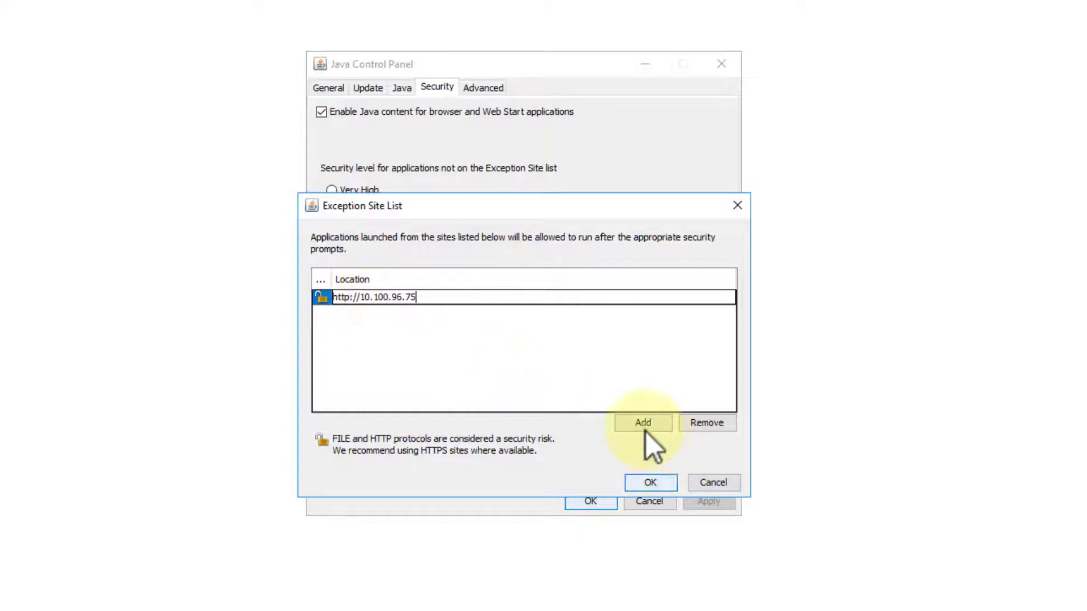
pyautogui.click(643, 422)
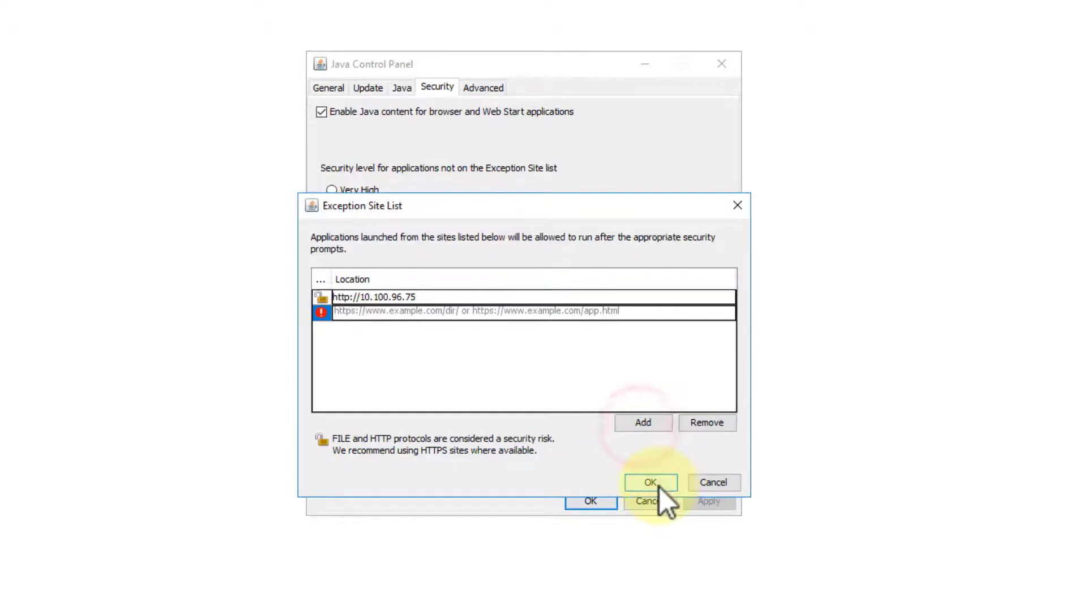
pyautogui.click(649, 482)
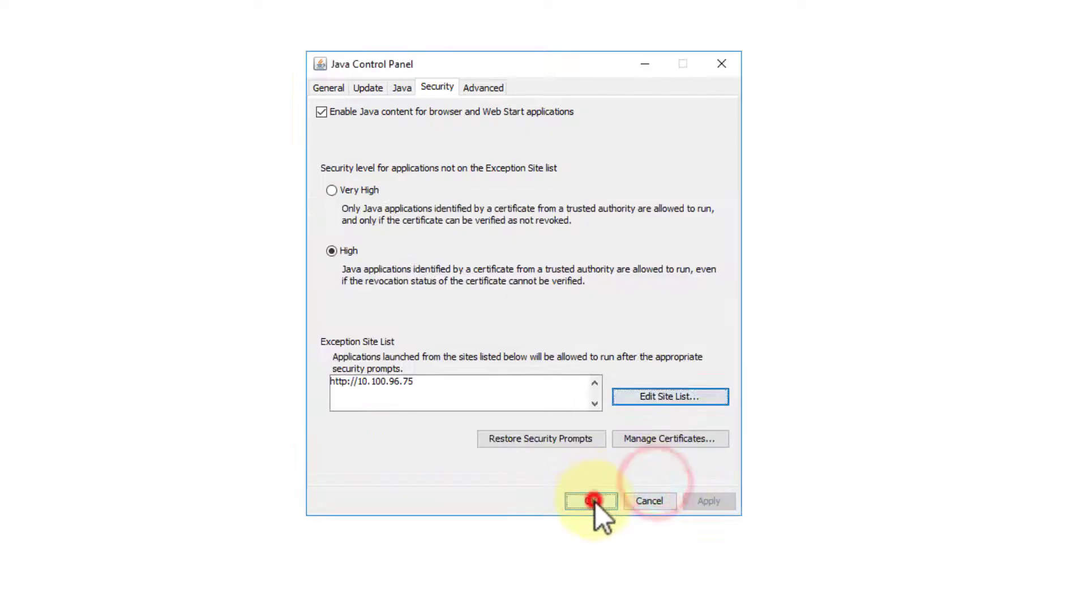
# Step: Apply the Java changes, reload the storage group page and tick 'I accept the risk' in the Security Warning
pyautogui.click(590, 502)
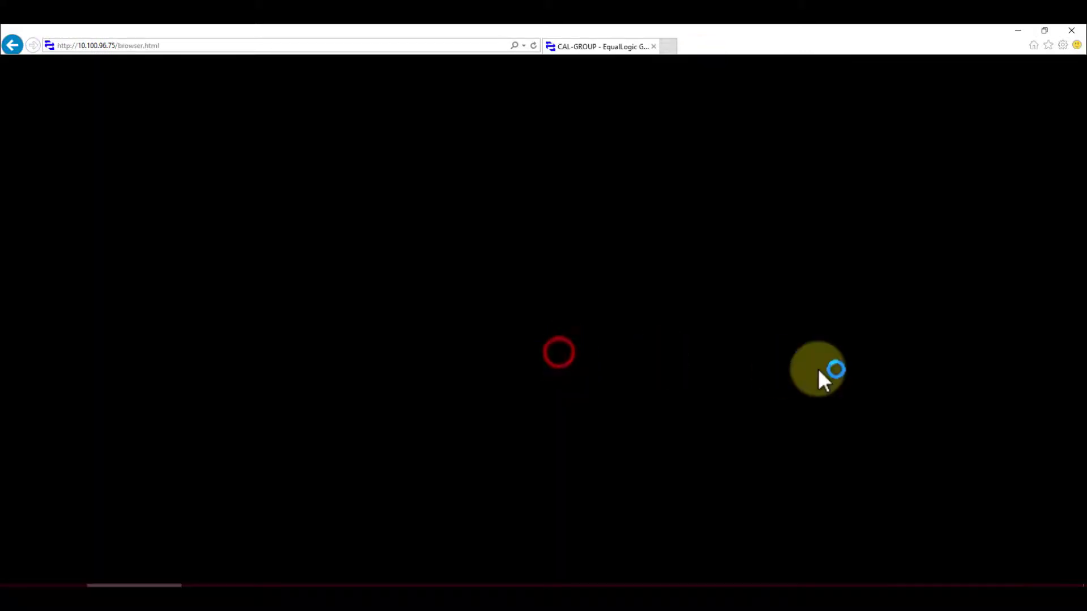
pyautogui.click(406, 364)
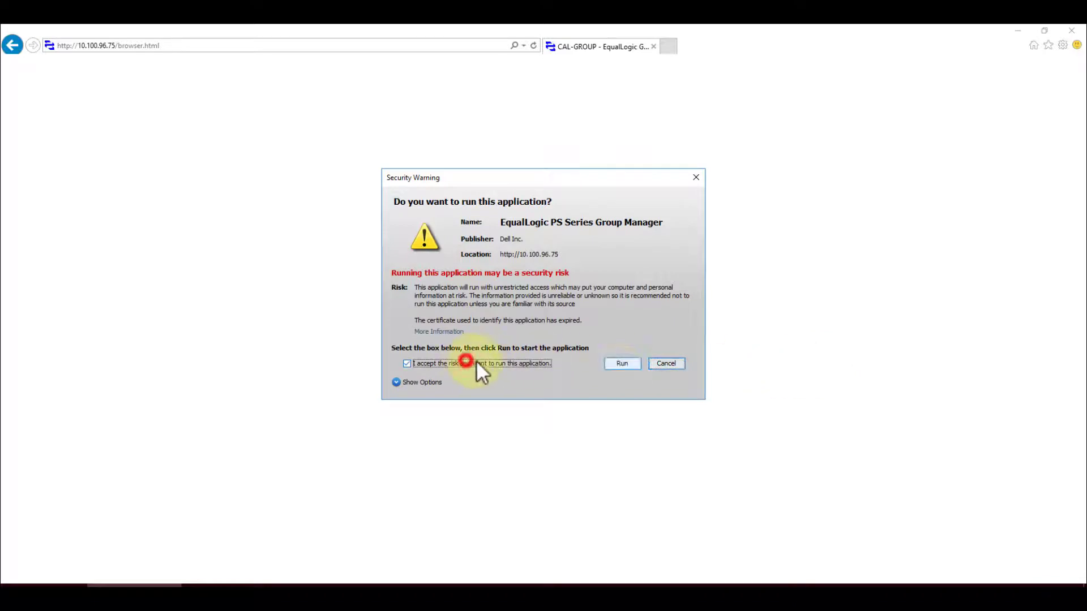
pyautogui.click(621, 363)
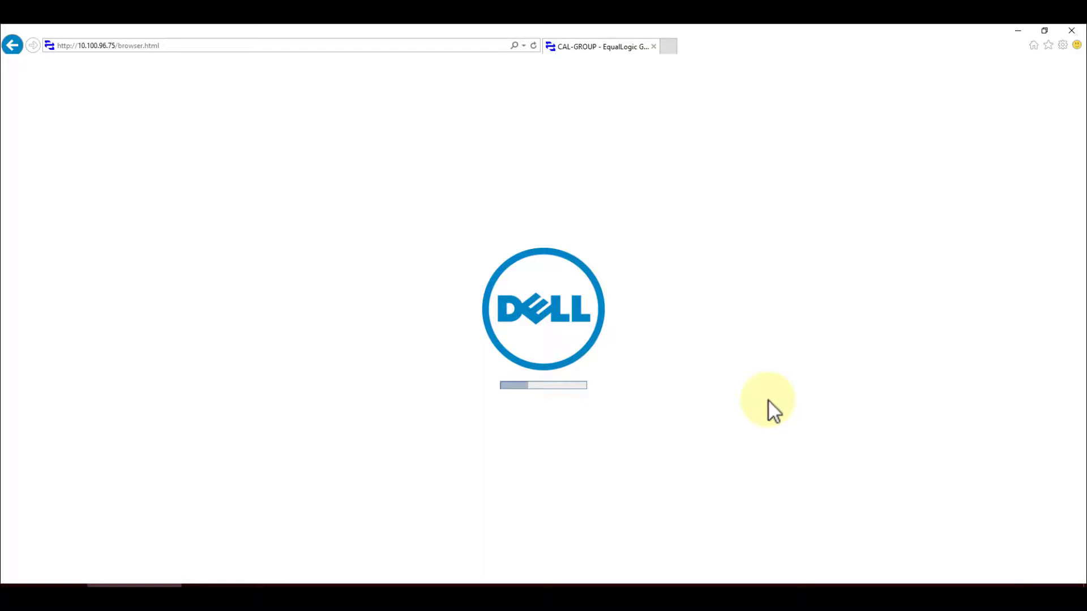
pyautogui.moveTo(166, 415)
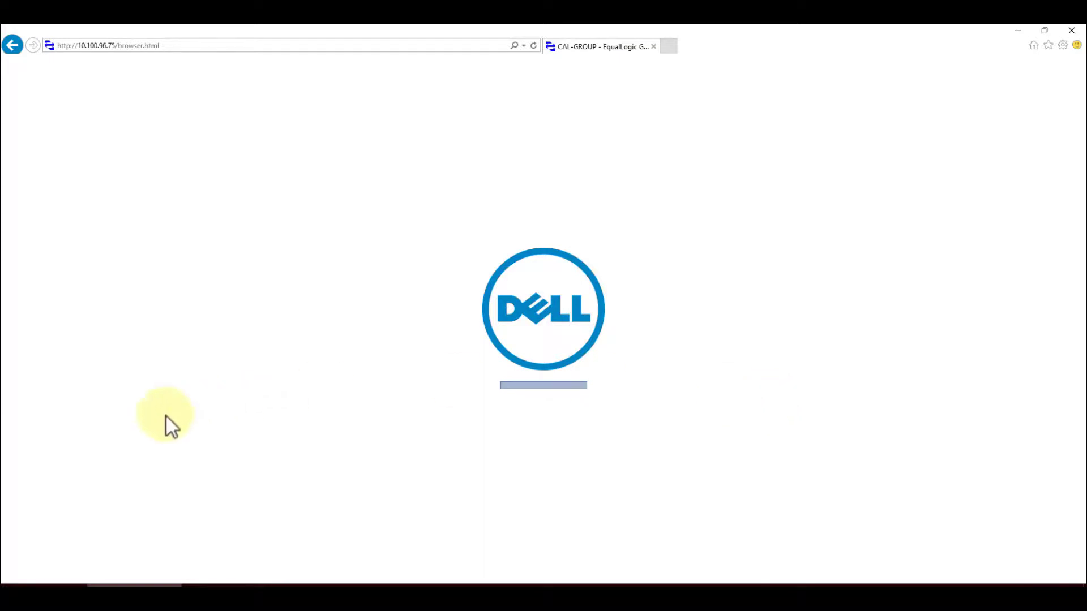